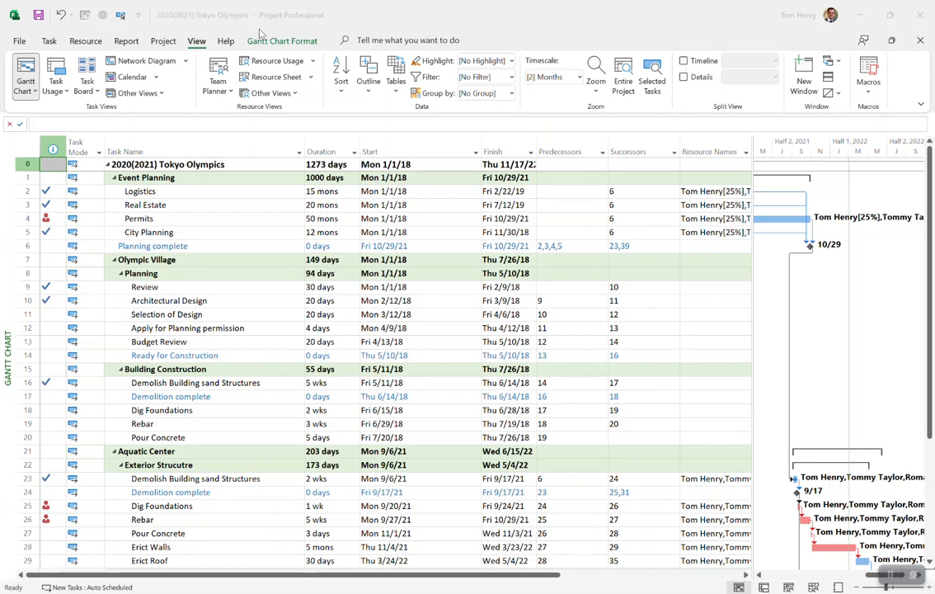
mouse_move(277, 46)
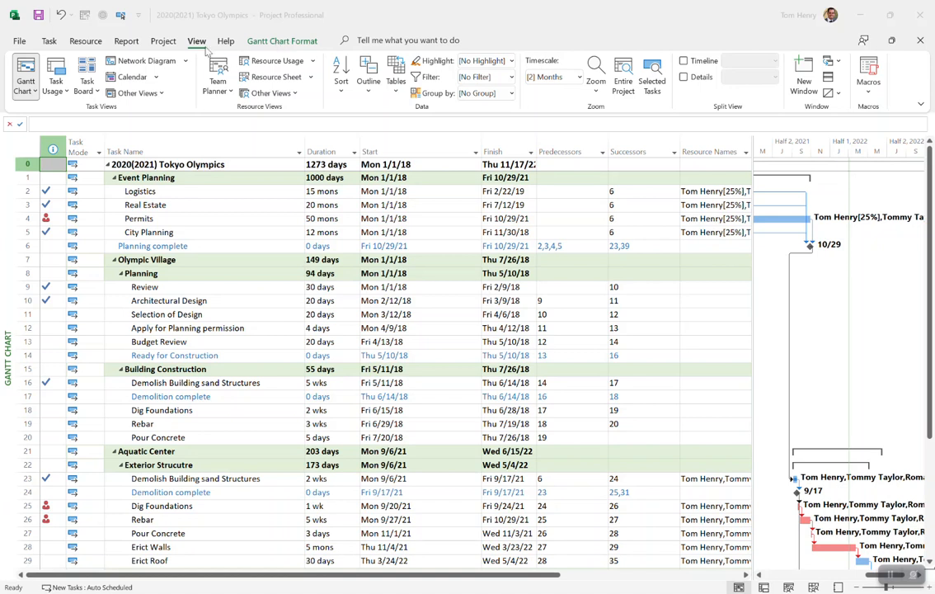
mouse_move(568, 82)
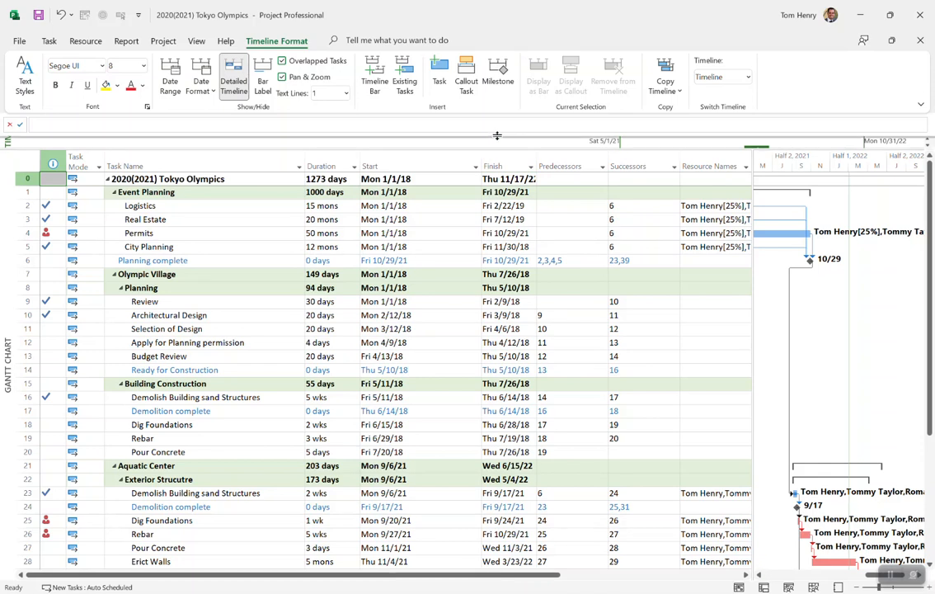
- Display the Timeline pane from the View tab above the Gantt chart
left_click(48, 40)
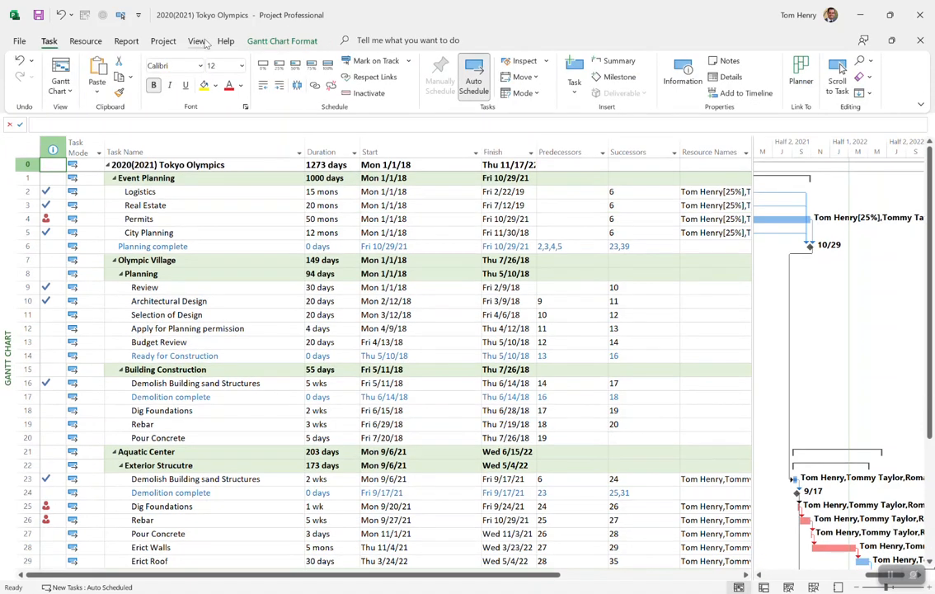
left_click(197, 39)
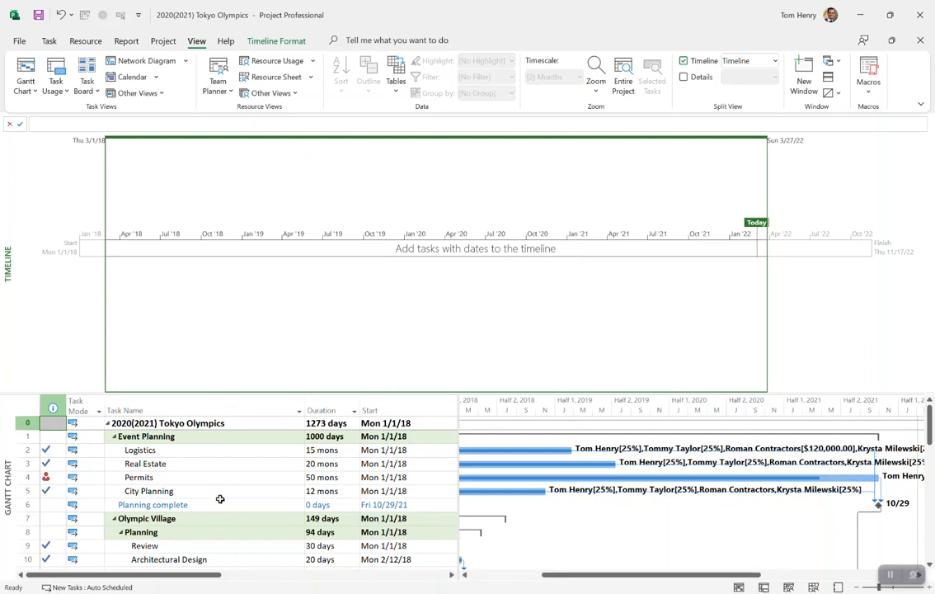
mouse_move(125, 410)
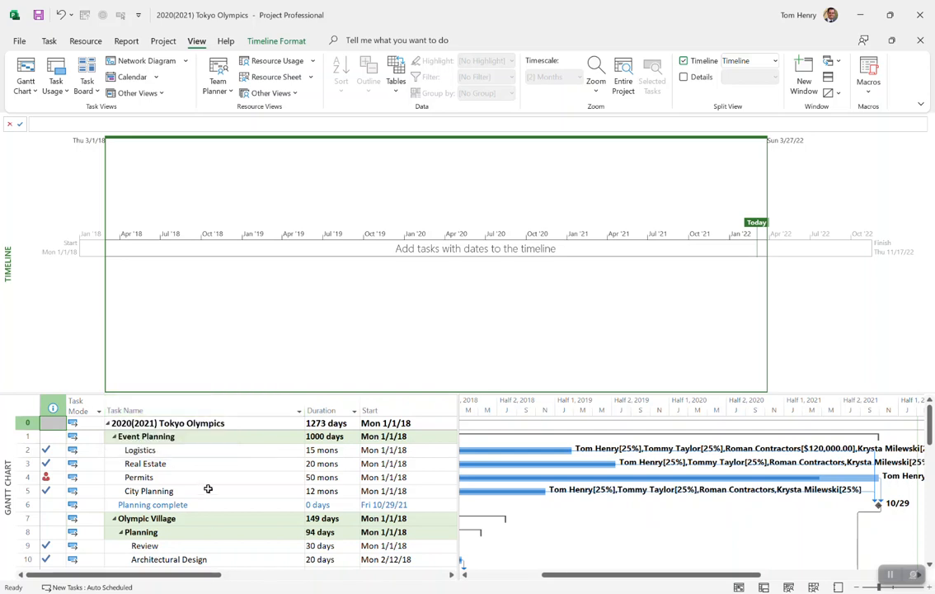
mouse_move(169, 476)
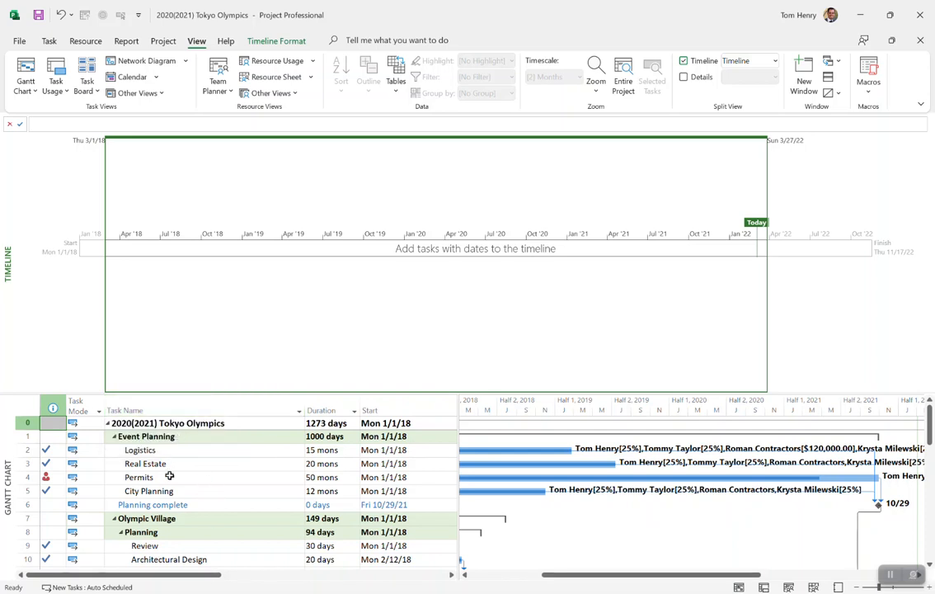
- Collapse the plan to outline Level 1 with Event Planning selected
left_click(146, 435)
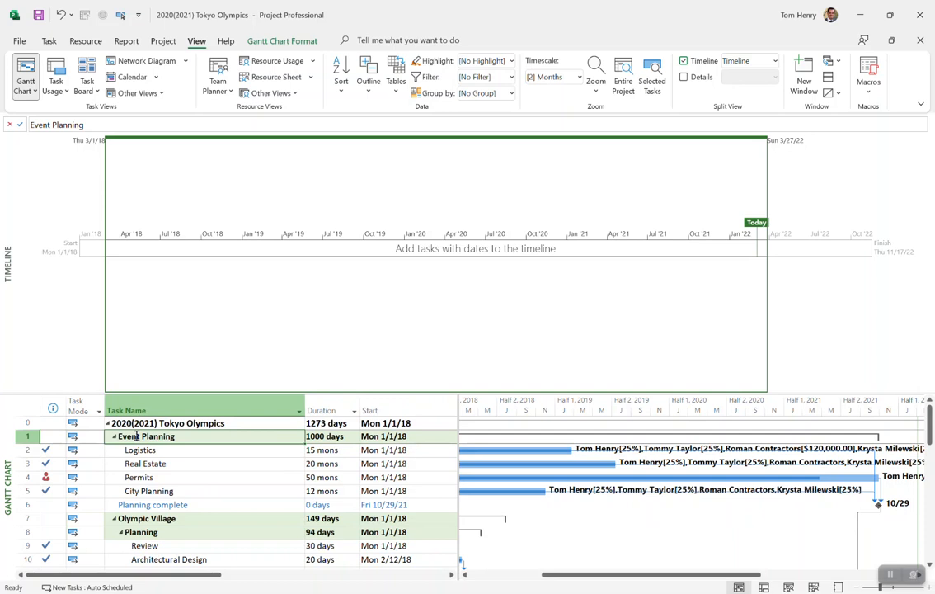
left_click(368, 70)
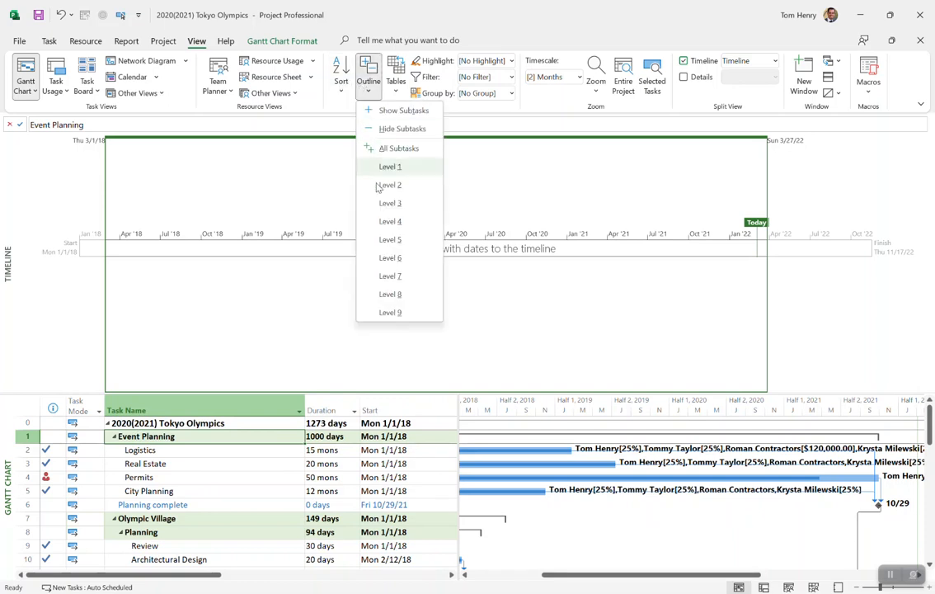
left_click(389, 184)
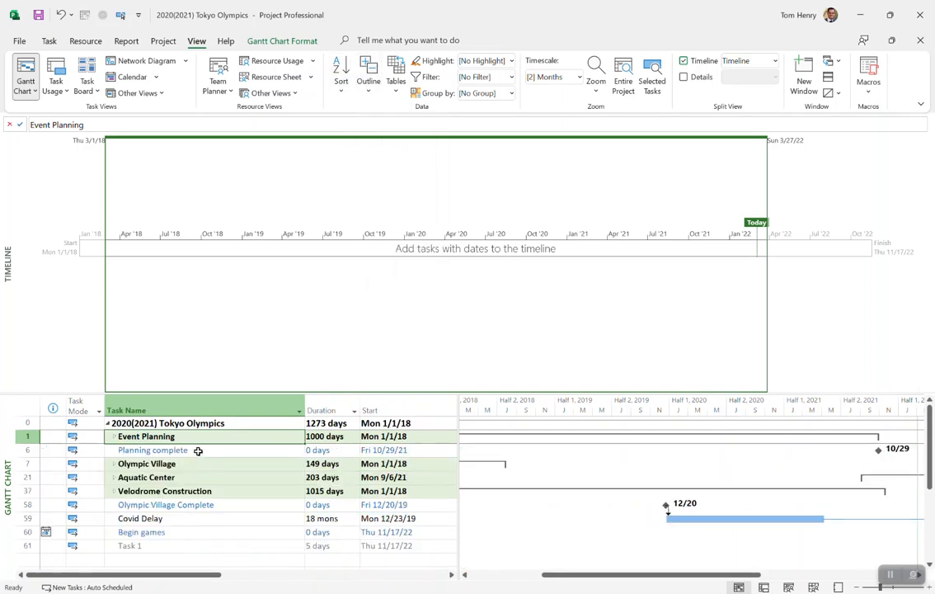
mouse_move(175, 454)
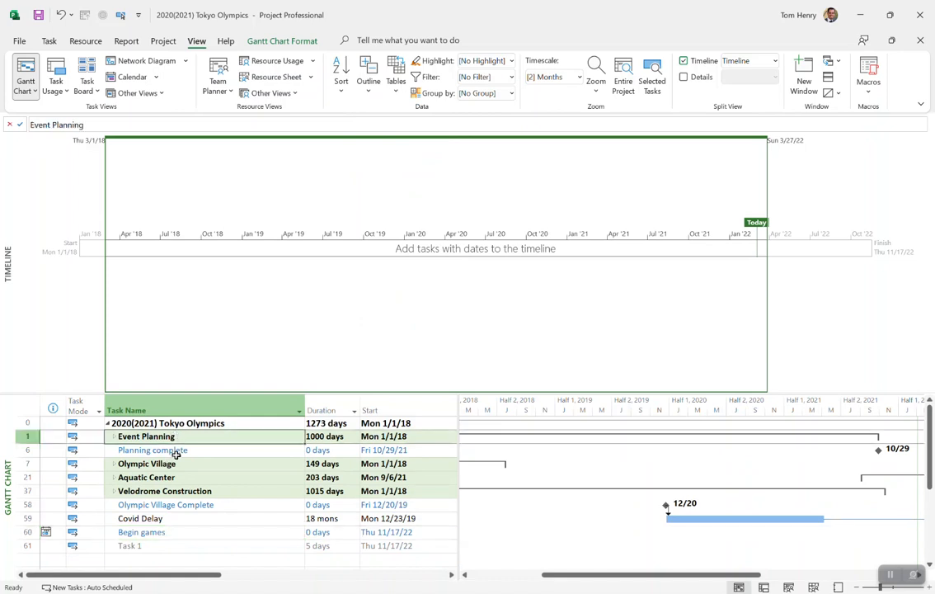
- Add Event Planning, Olympic Village and Aquatic Center to the timeline
left_click(147, 476)
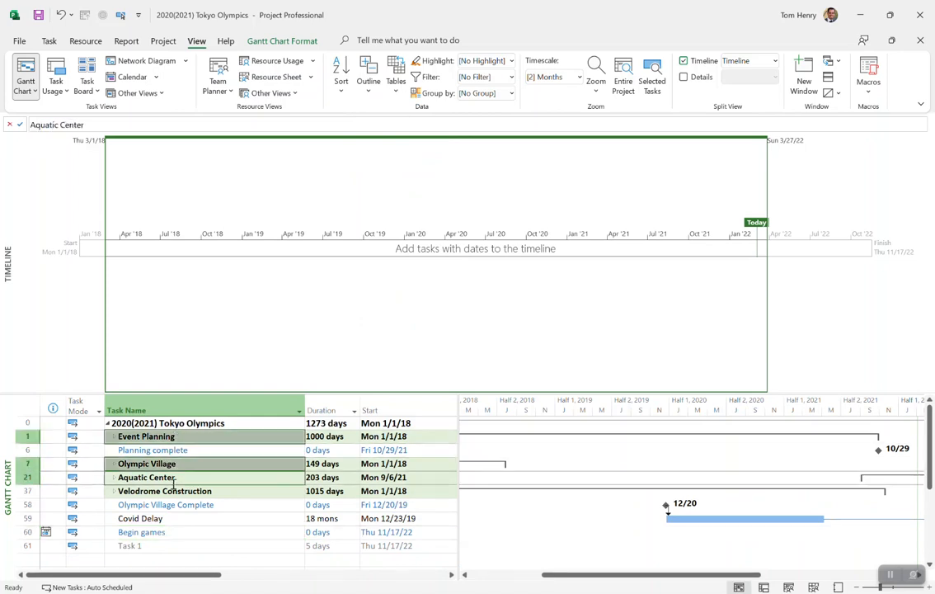
right_click(147, 477)
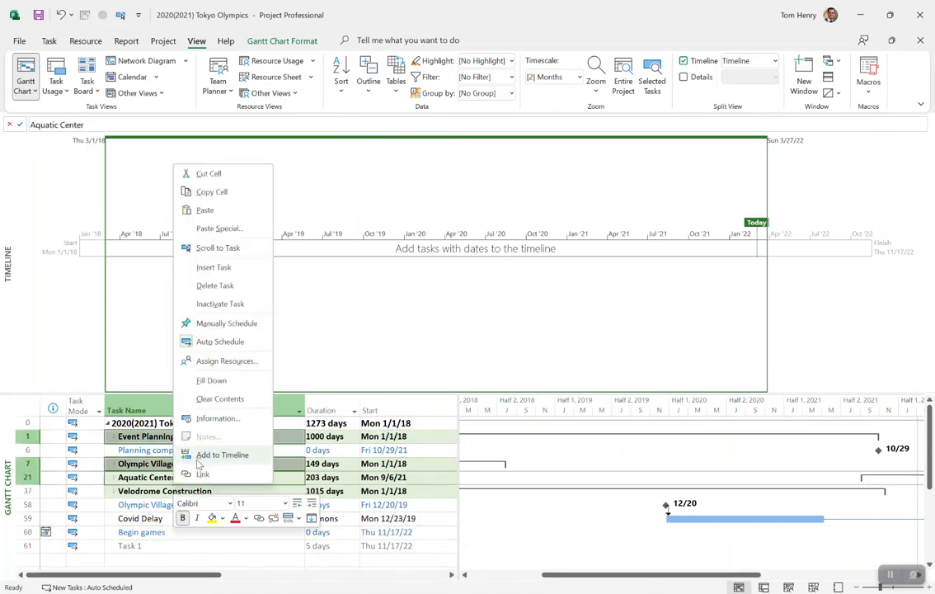
left_click(222, 454)
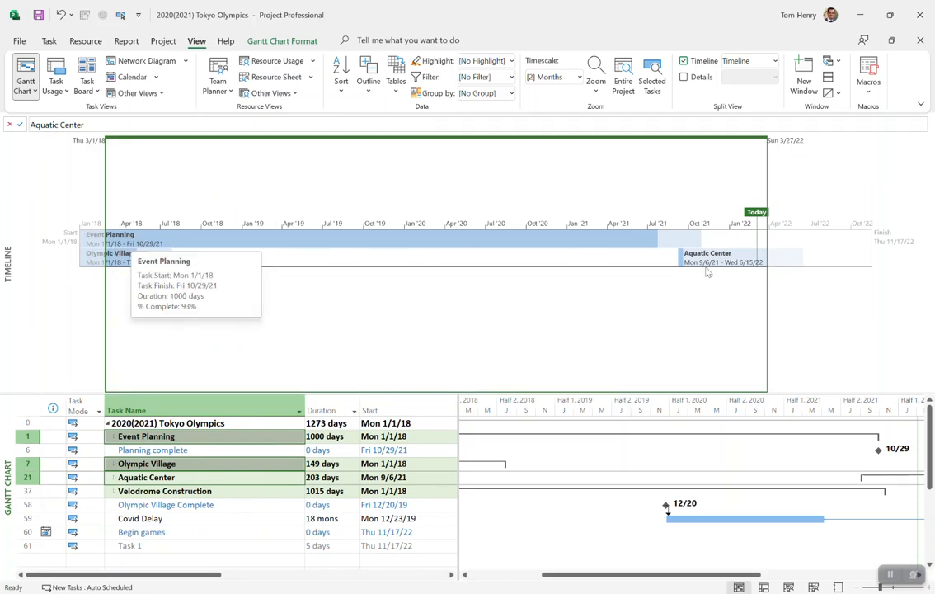
mouse_move(660, 243)
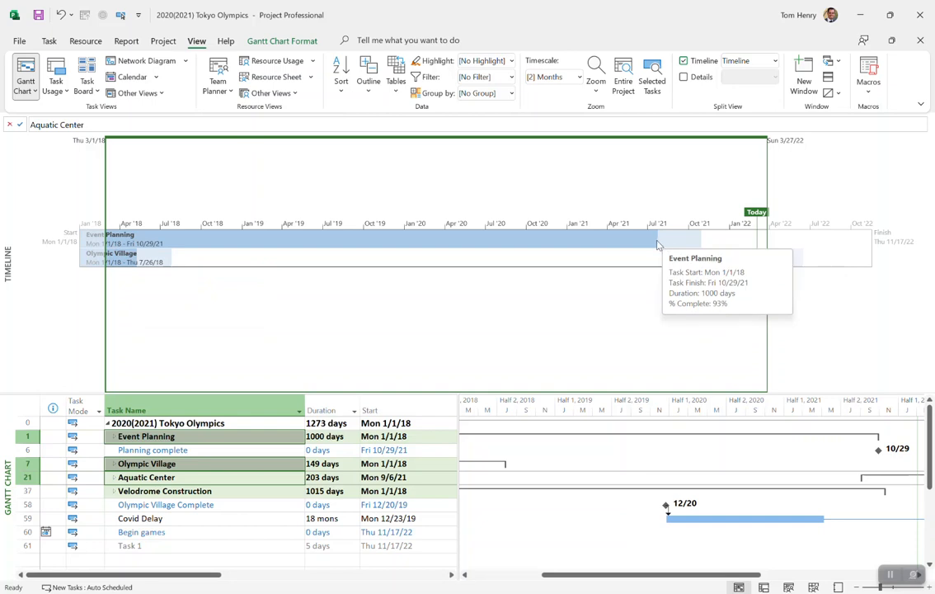
mouse_move(682, 245)
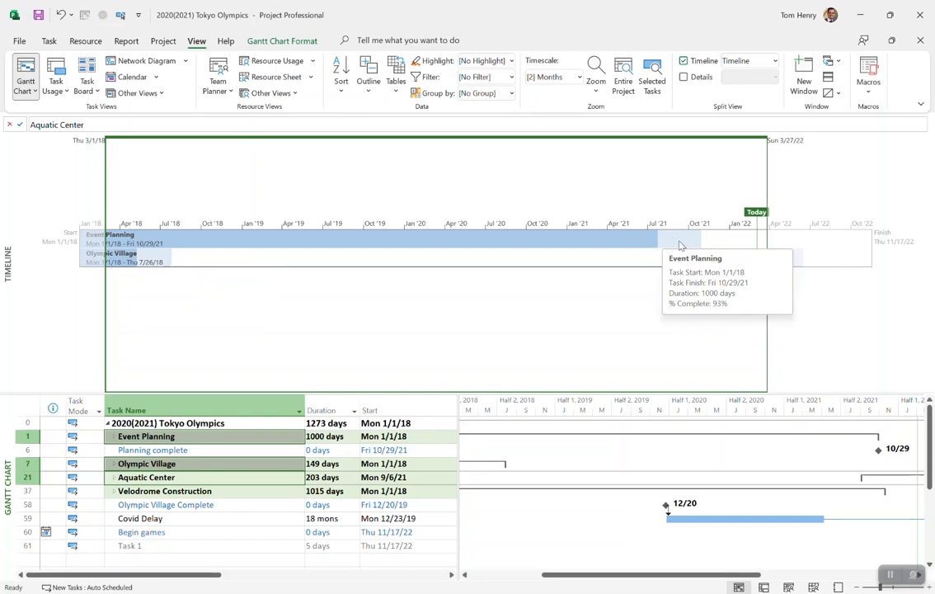
mouse_move(577, 239)
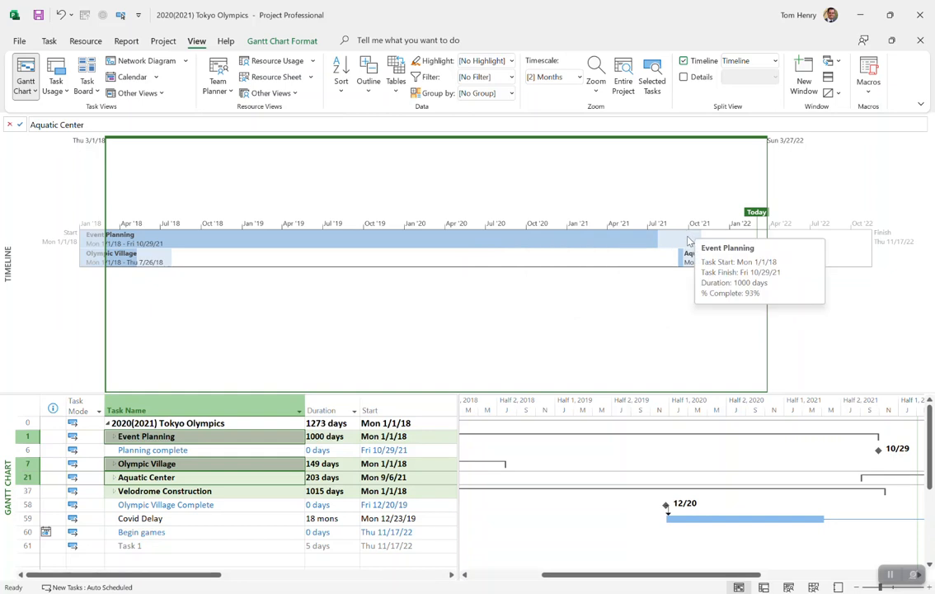
mouse_move(458, 165)
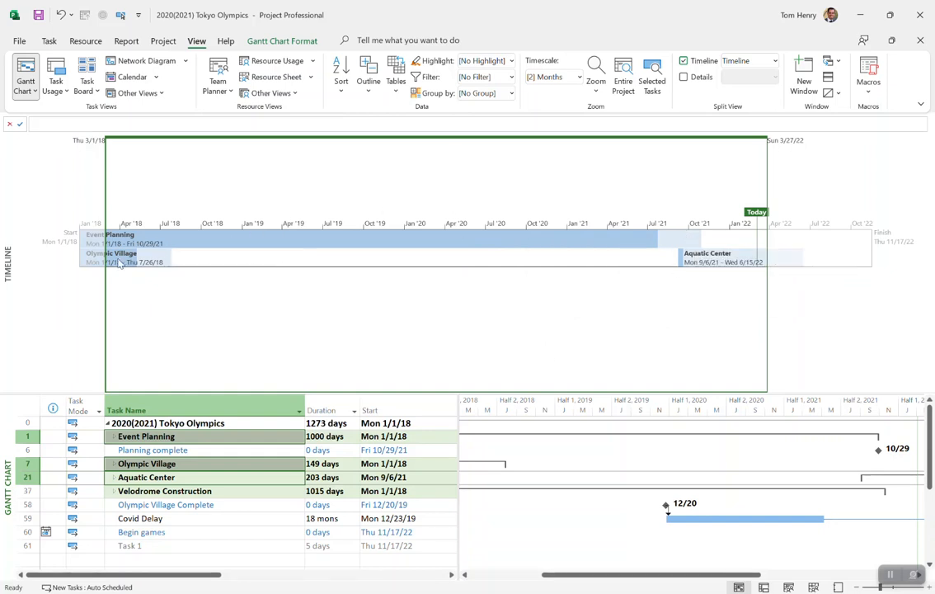
- Color the Olympic Village timeline bar yellow and the Aquatic Center bar blue
left_click(120, 262)
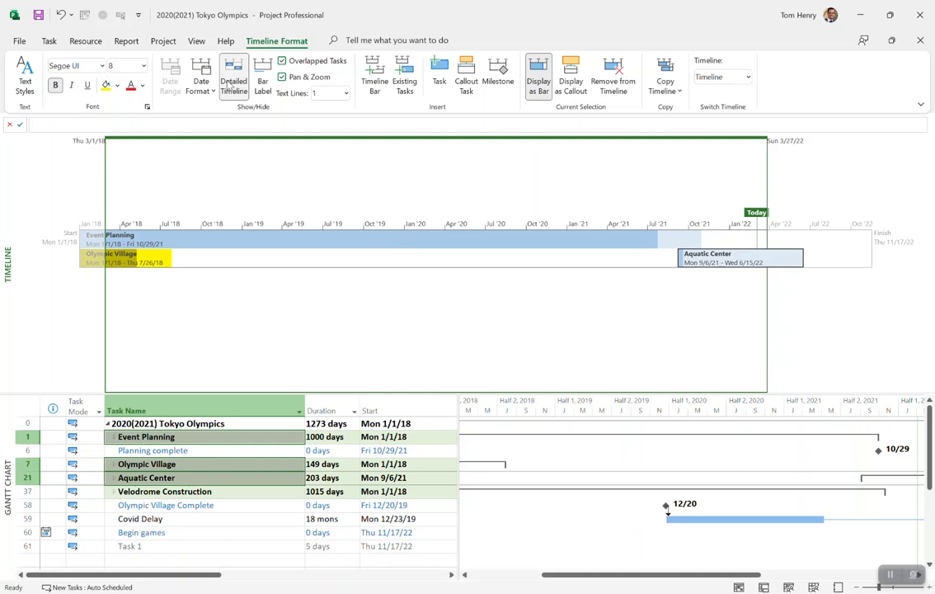
left_click(120, 86)
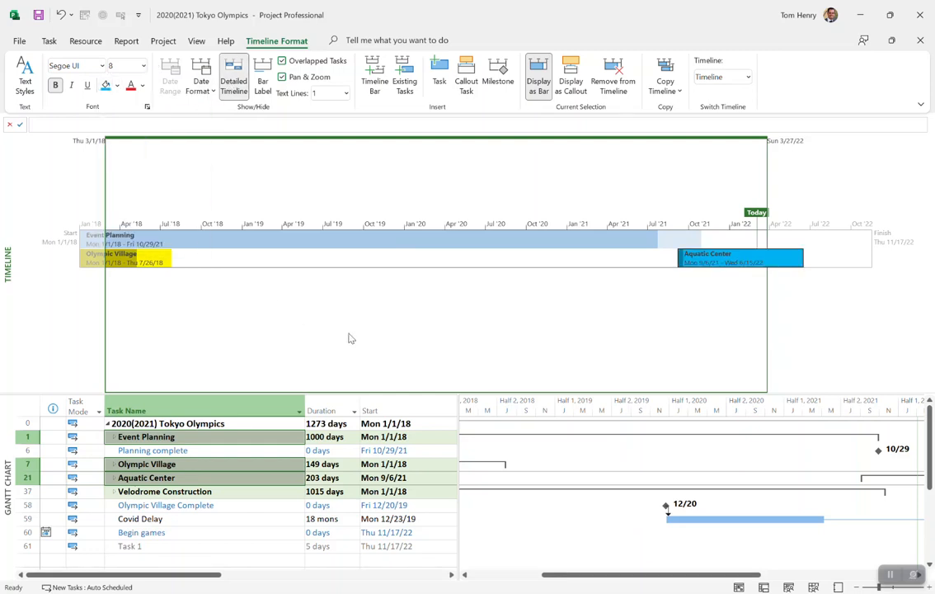
mouse_move(693, 251)
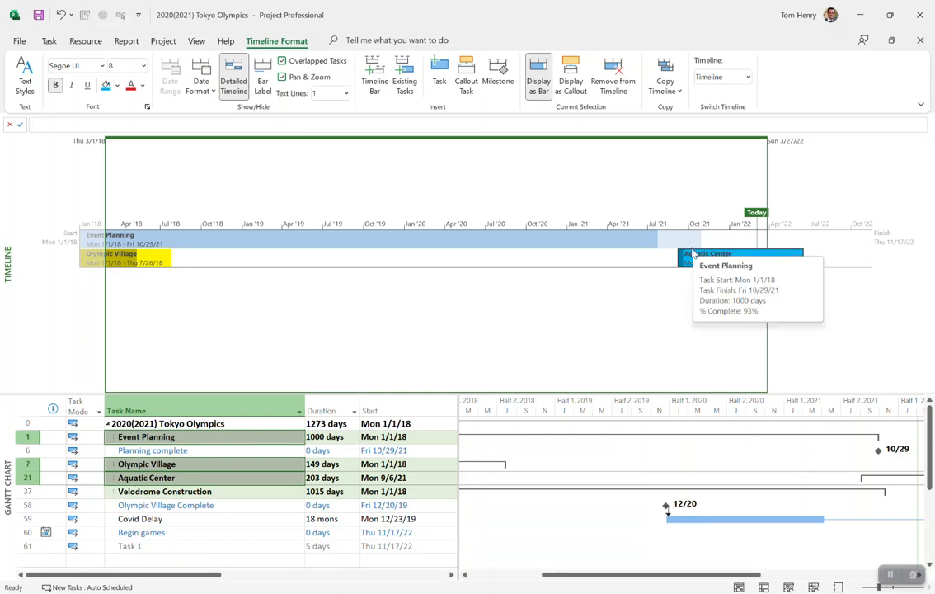
mouse_move(689, 262)
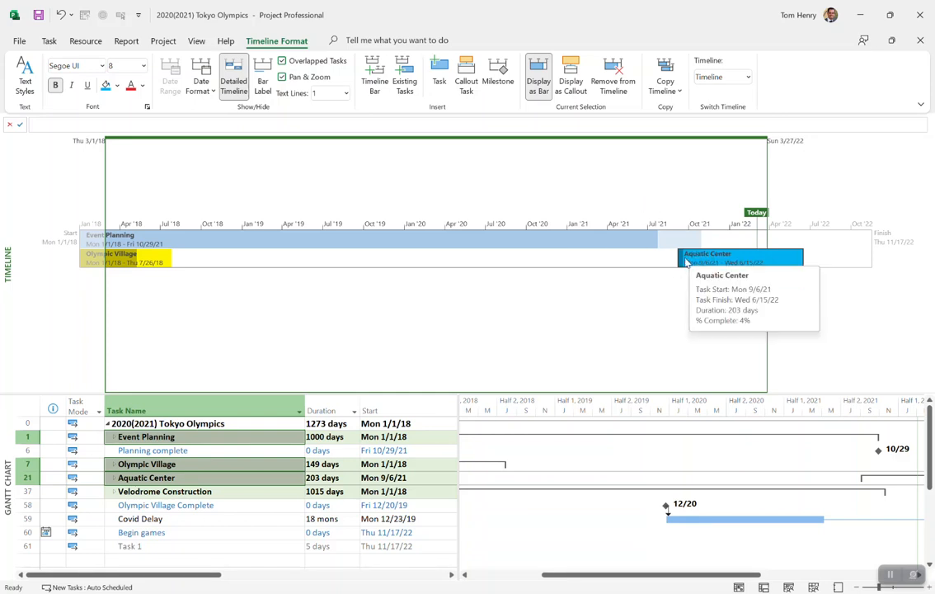
mouse_move(614, 178)
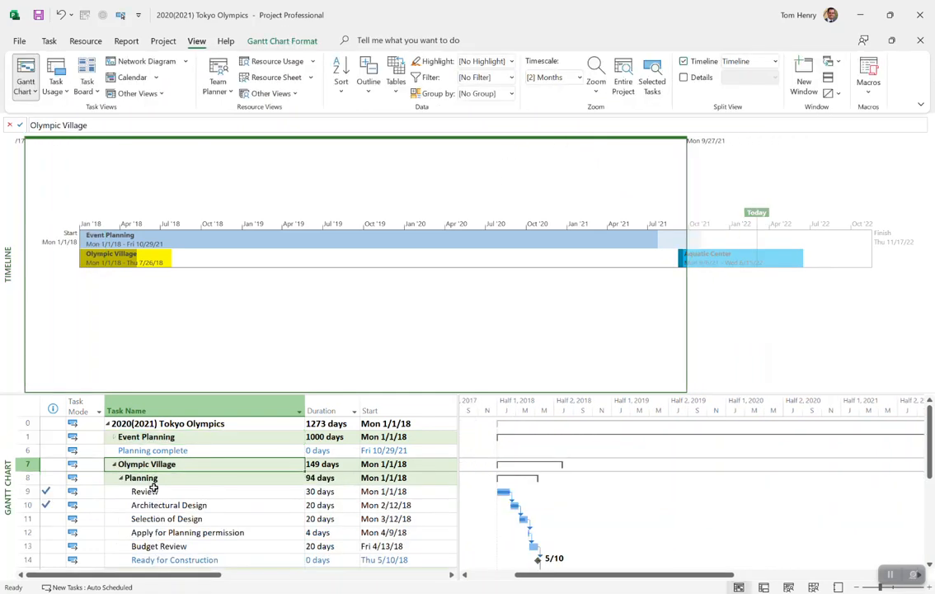
- Add the Planning and Review tasks to the timeline and select the Review bar
left_click(141, 478)
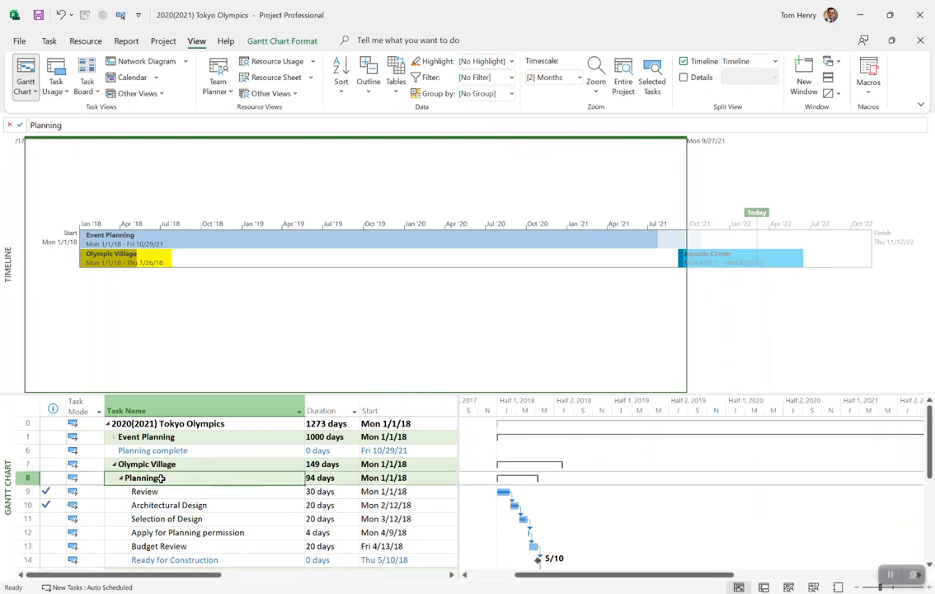
left_click(145, 491)
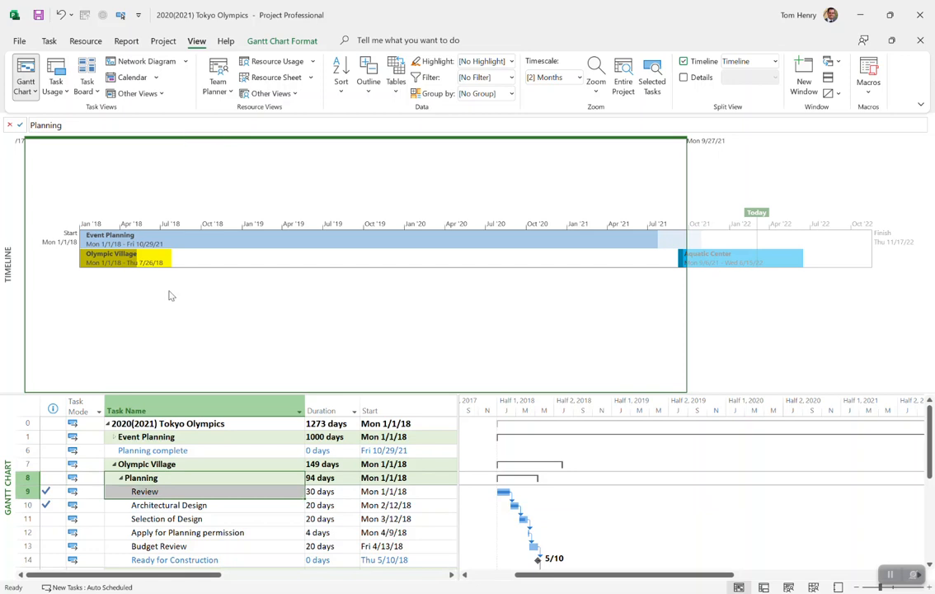
right_click(144, 490)
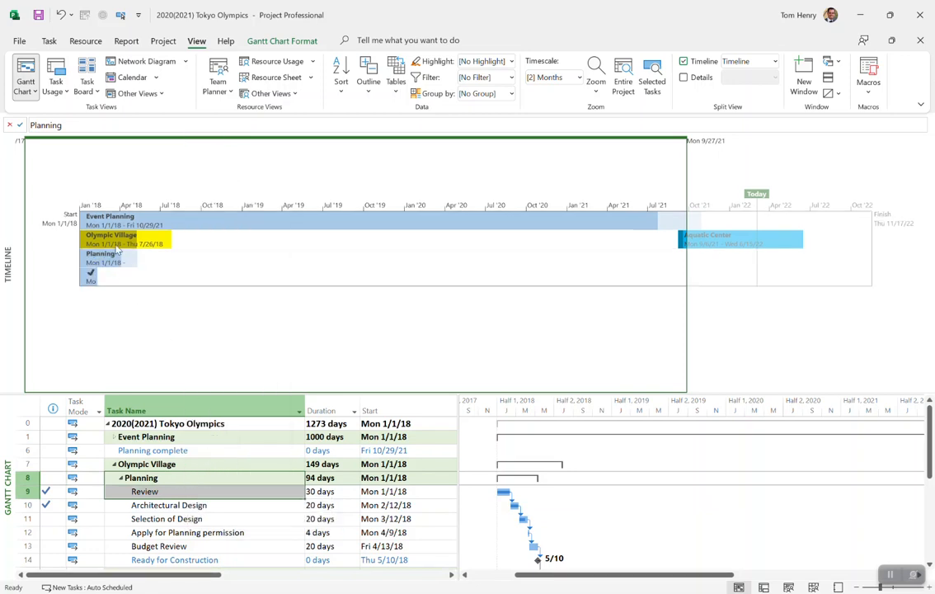
mouse_move(111, 258)
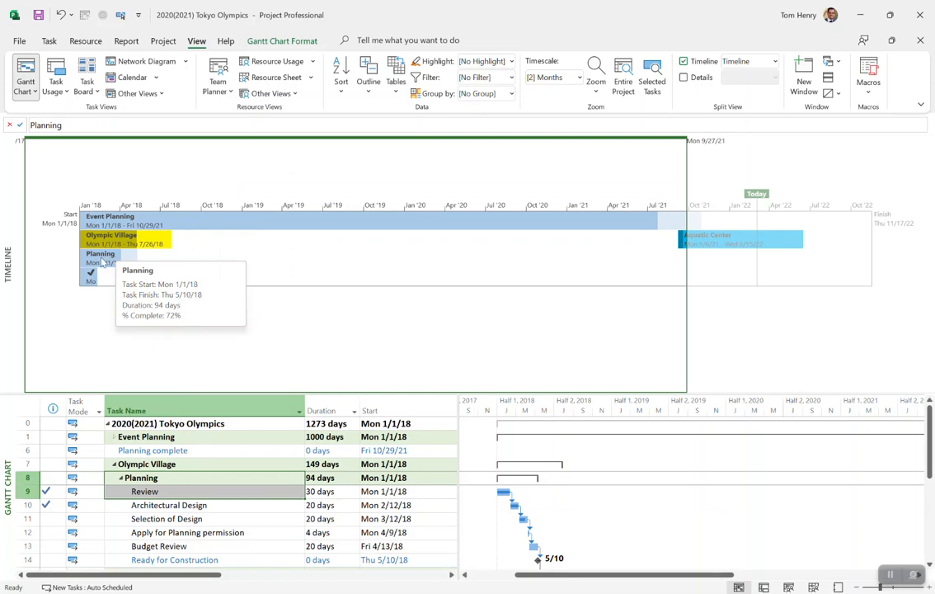
mouse_move(146, 410)
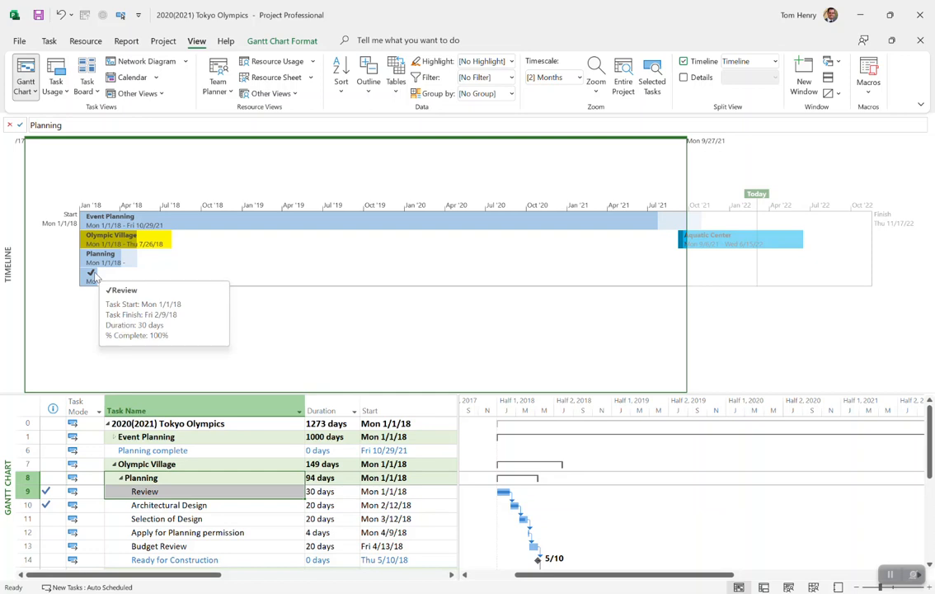
mouse_move(111, 263)
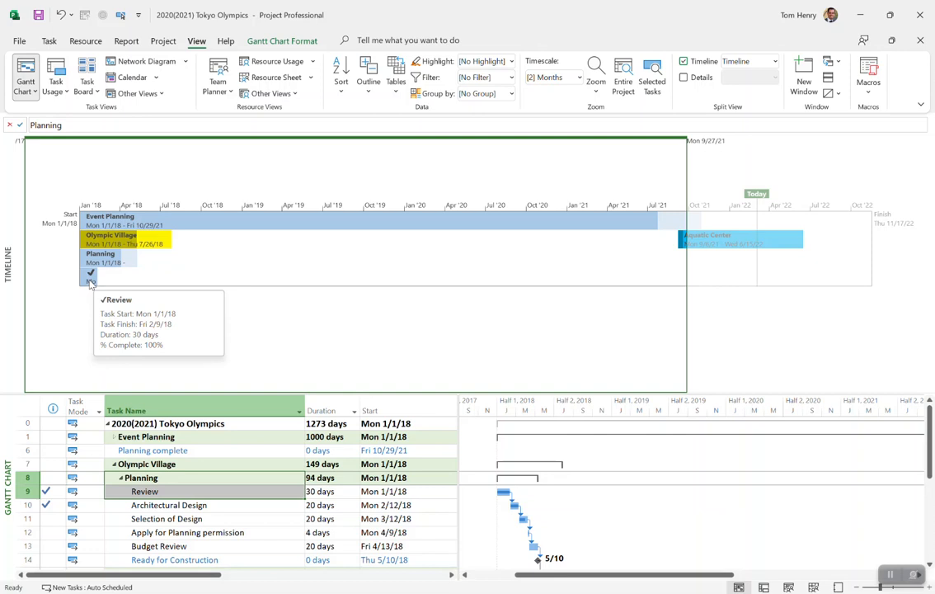
mouse_move(103, 254)
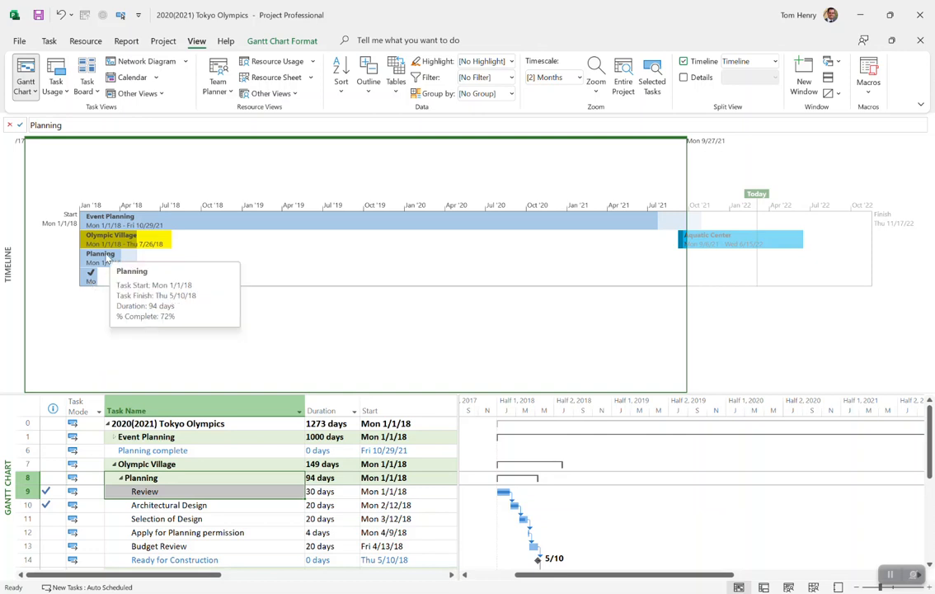
left_click(91, 272)
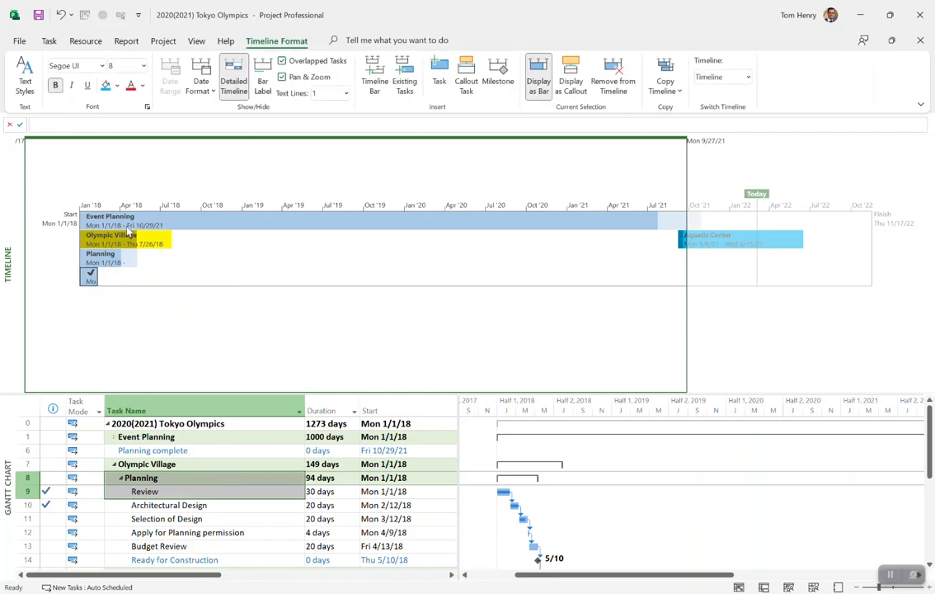
mouse_move(110, 224)
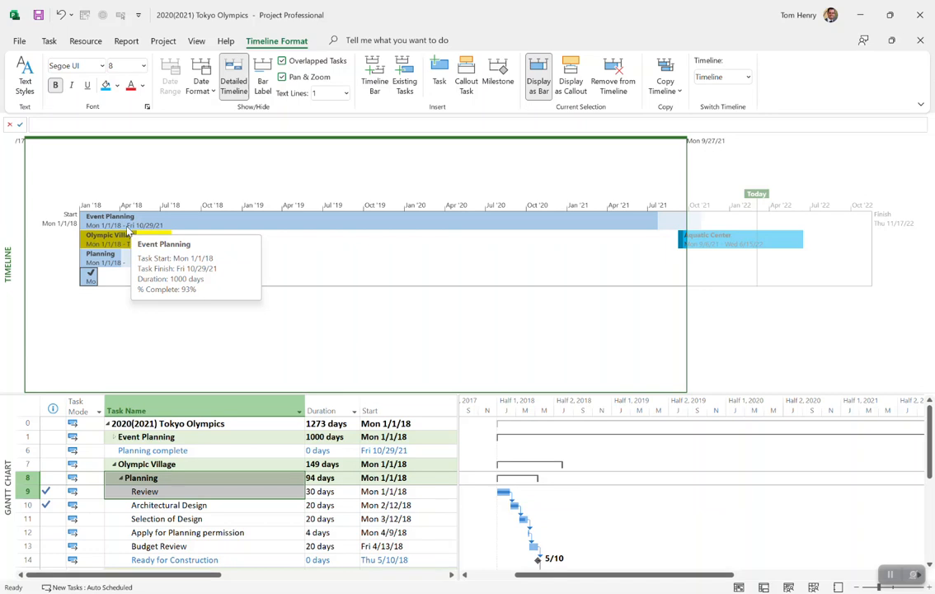
mouse_move(128, 167)
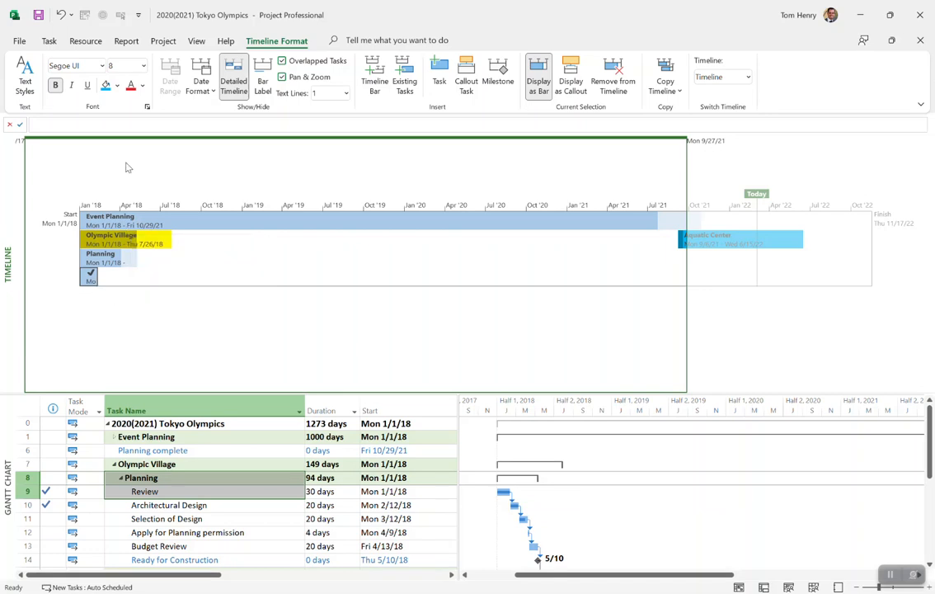
- Clear the current timeline selection on the Timeline Format tab
left_click(121, 86)
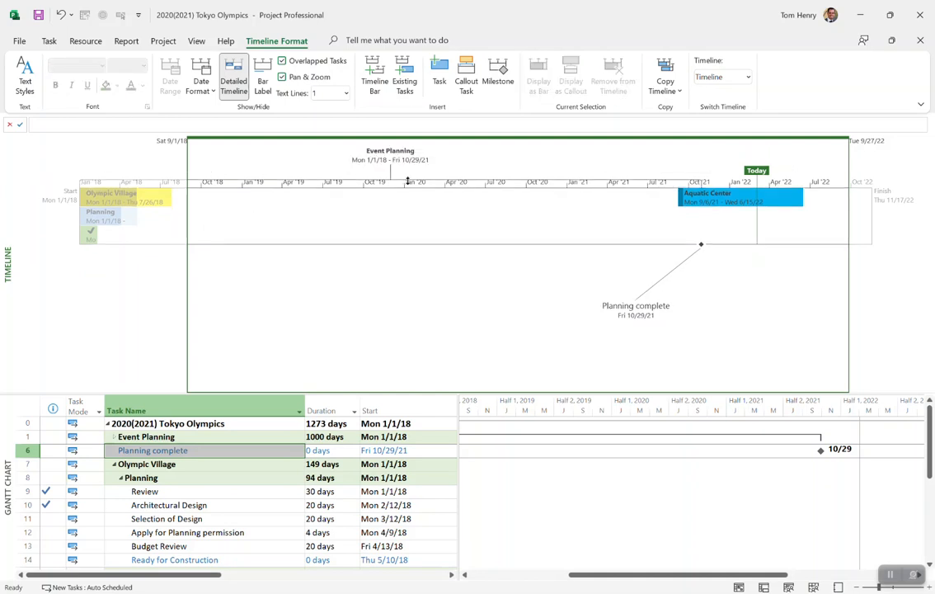
mouse_move(583, 173)
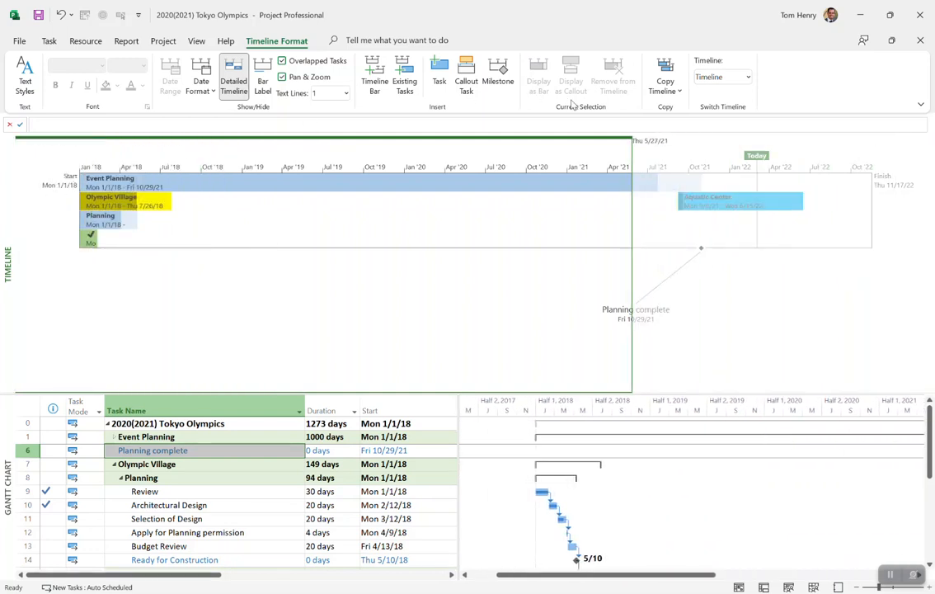
mouse_move(571, 74)
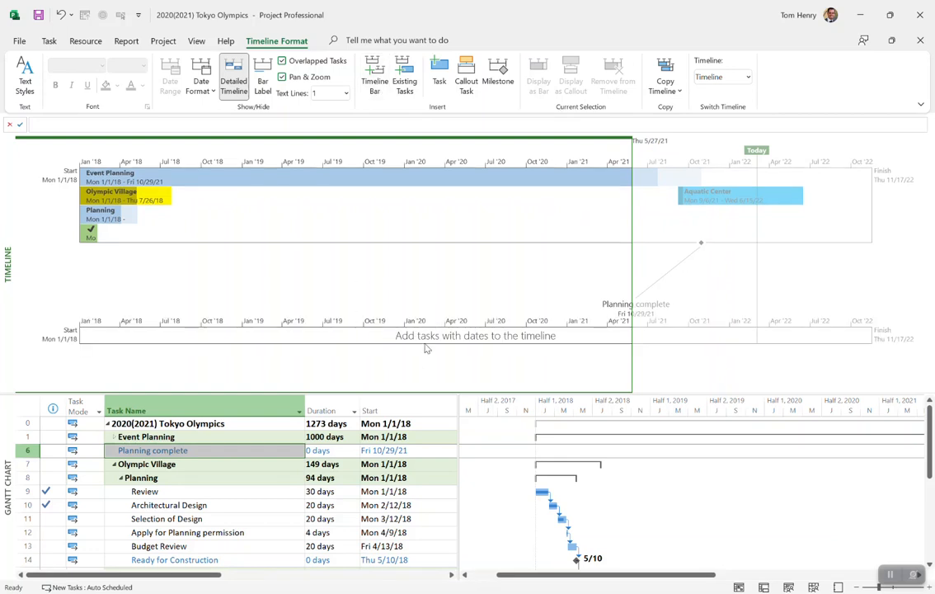
mouse_move(290, 315)
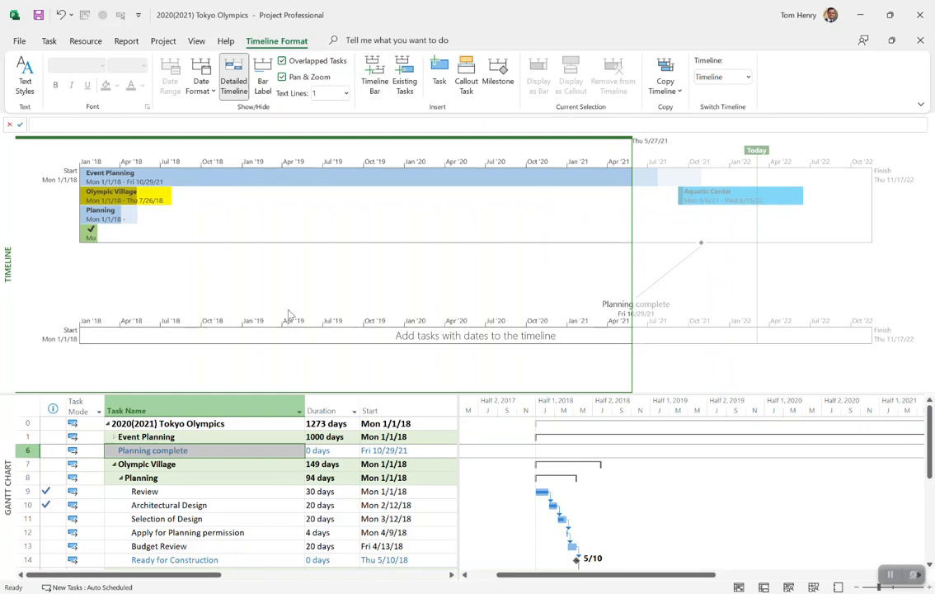
mouse_move(462, 313)
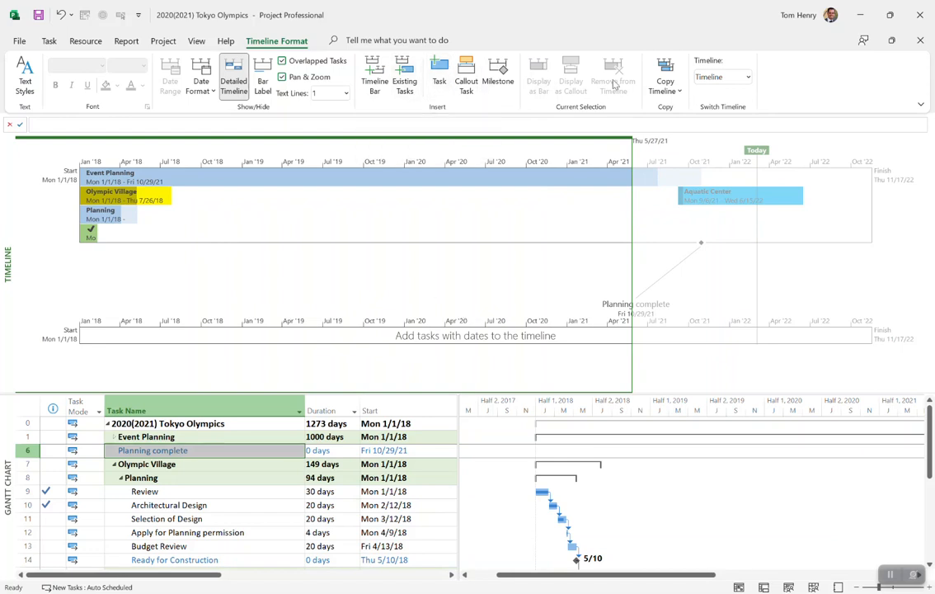
mouse_move(665, 74)
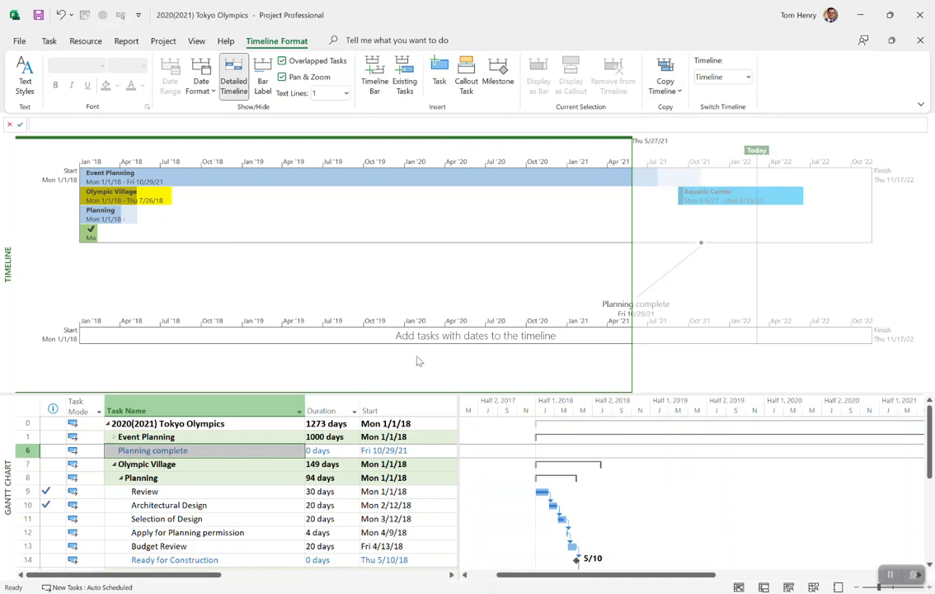
mouse_move(296, 331)
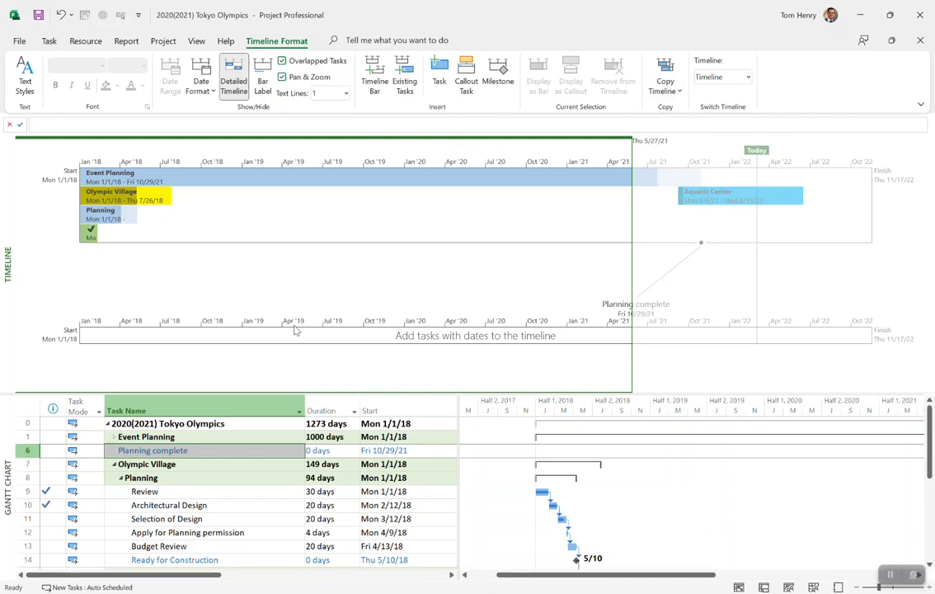
right_click(475, 335)
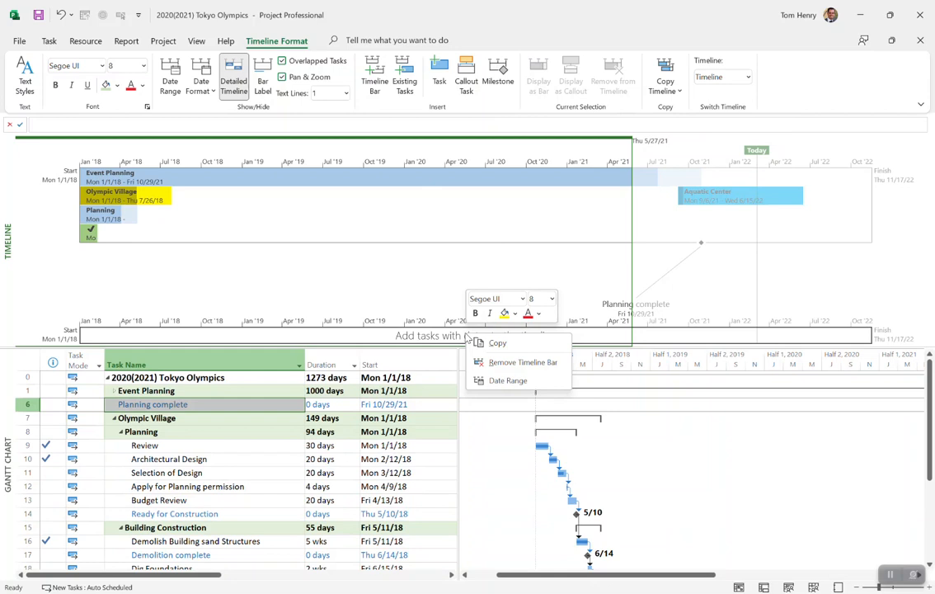
left_click(433, 199)
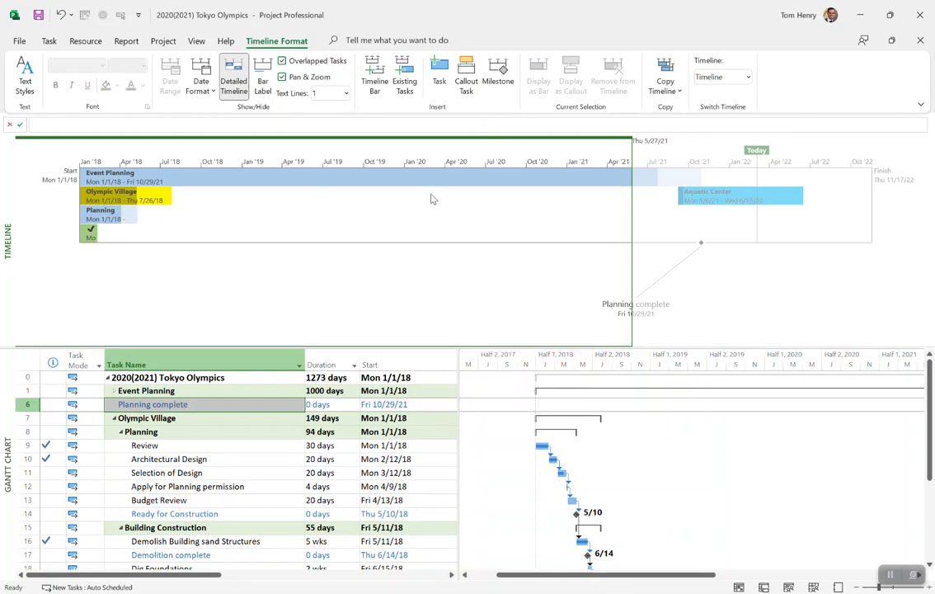
mouse_move(429, 122)
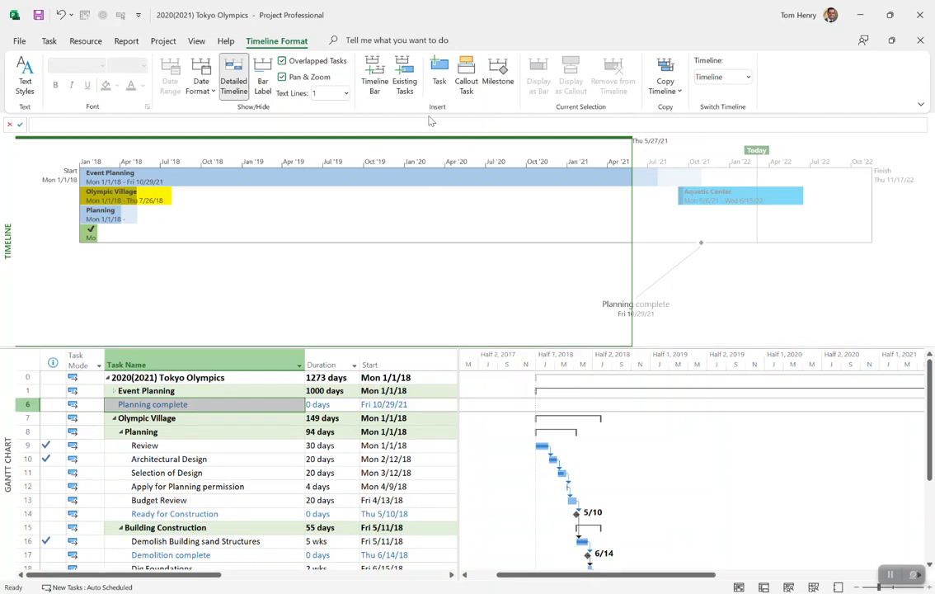
- Show the Copy Timeline options for the Tokyo Olympics timeline
left_click(664, 80)
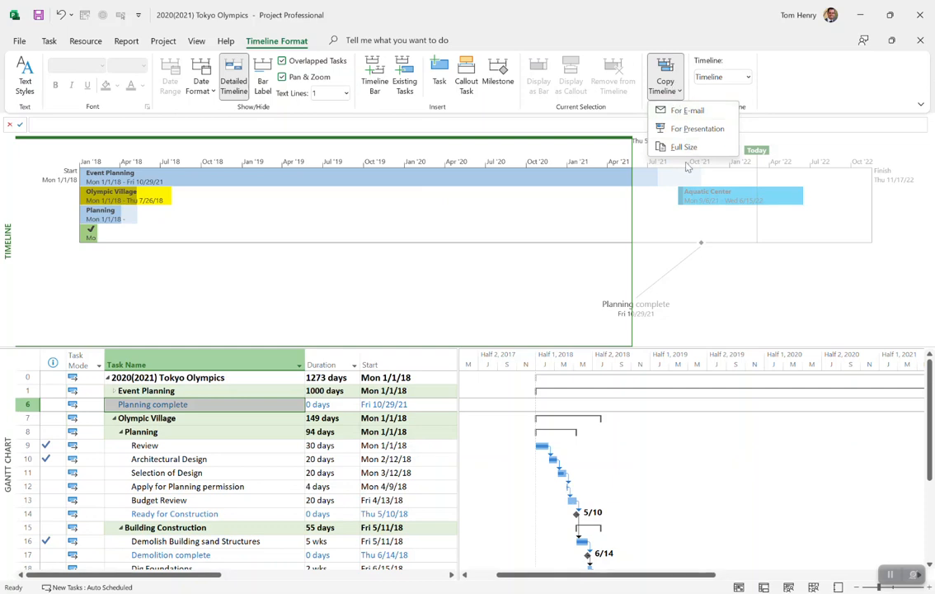
mouse_move(687, 110)
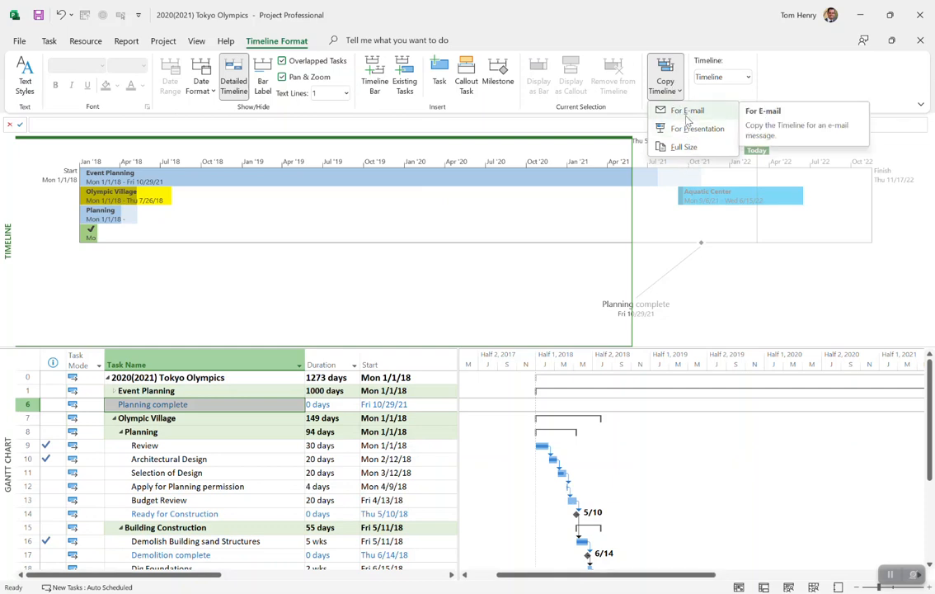
mouse_move(685, 146)
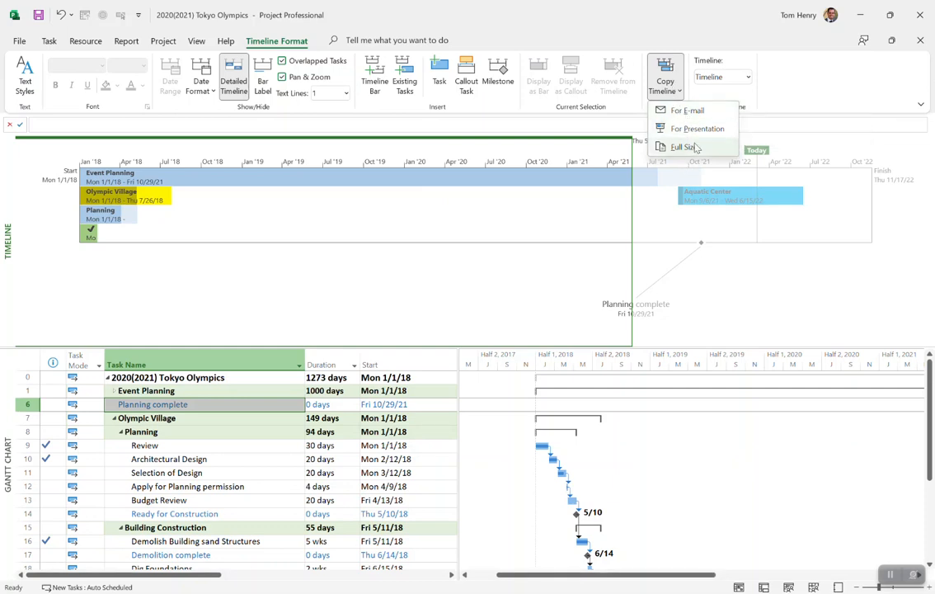
mouse_move(689, 109)
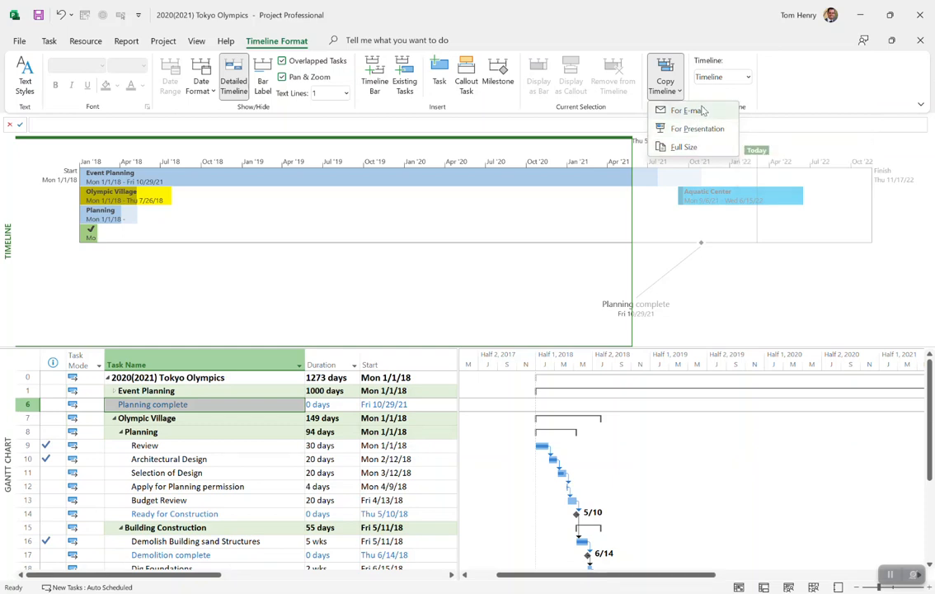
mouse_move(695, 128)
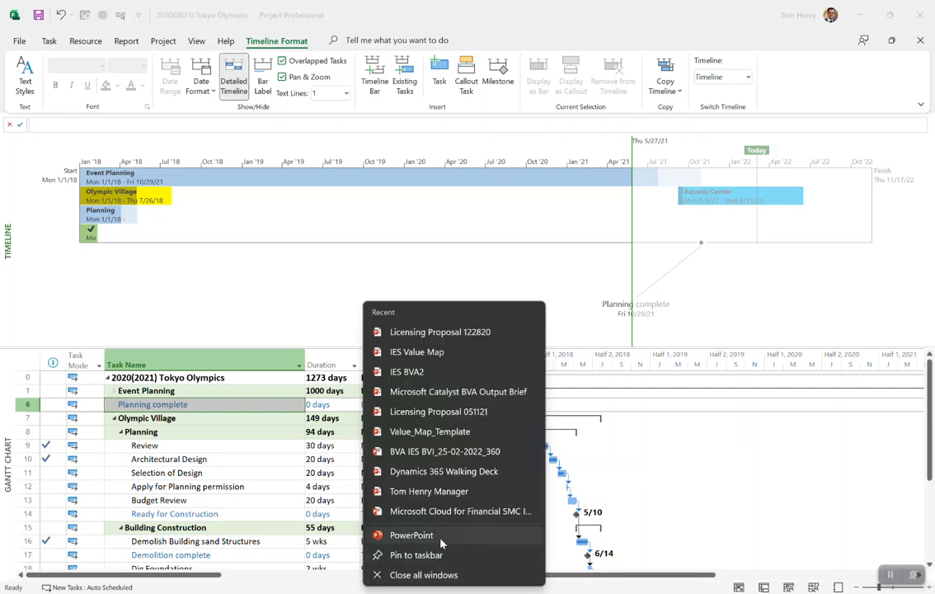
- Dismiss the recent presentations jump list and launch Word from Start search
left_click(354, 320)
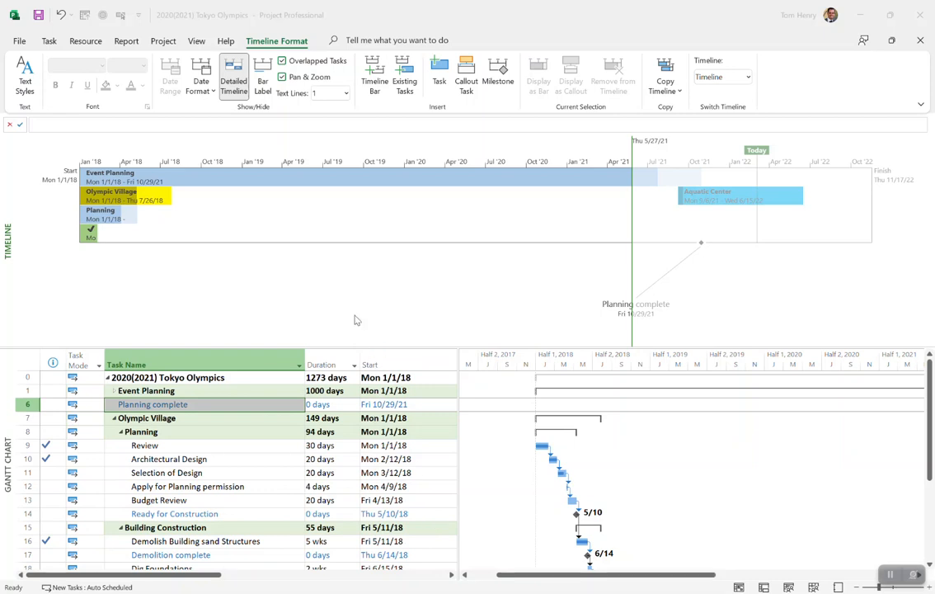
mouse_move(460, 415)
type("word")
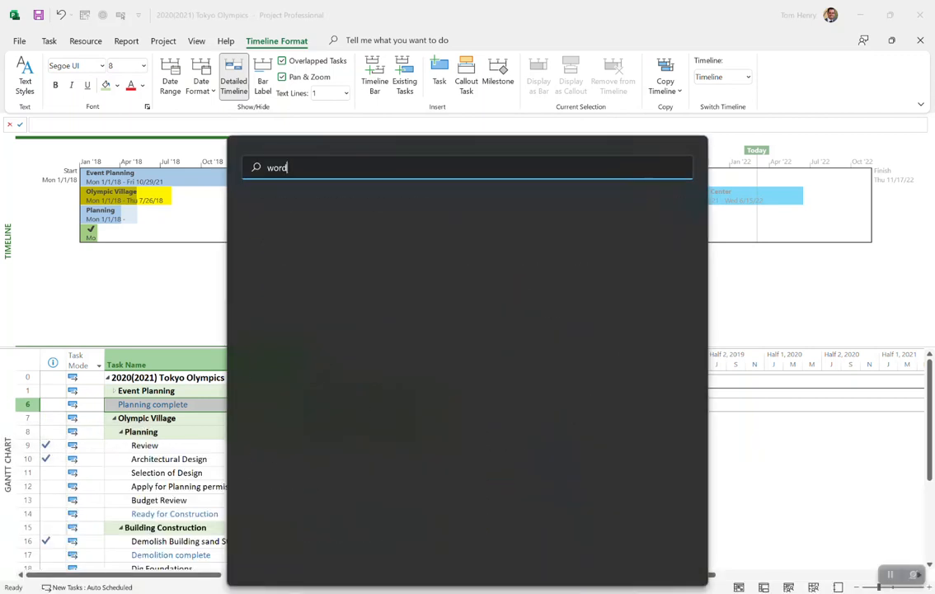
key("Escape")
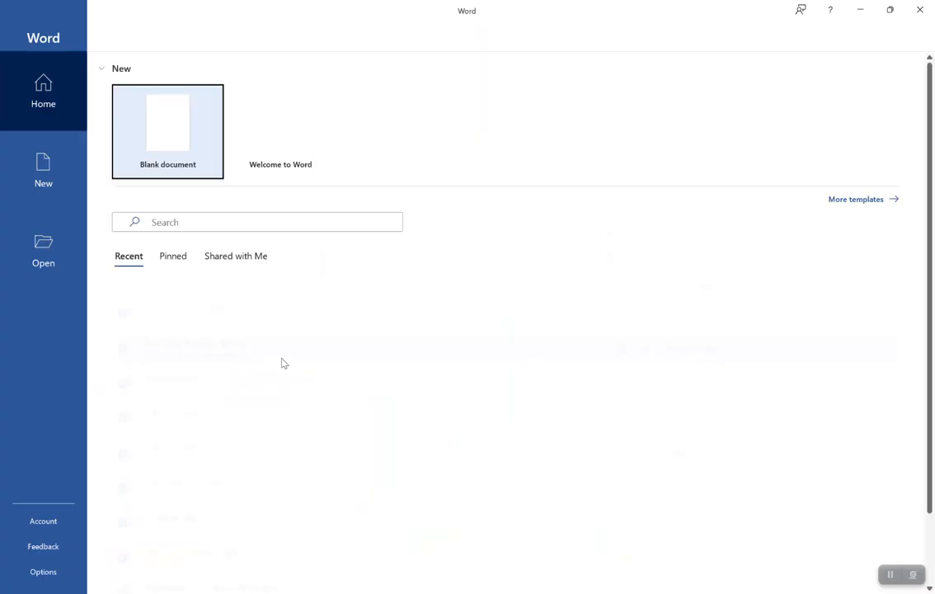
- Create a blank Word document and close the Navigation pane
left_click(166, 131)
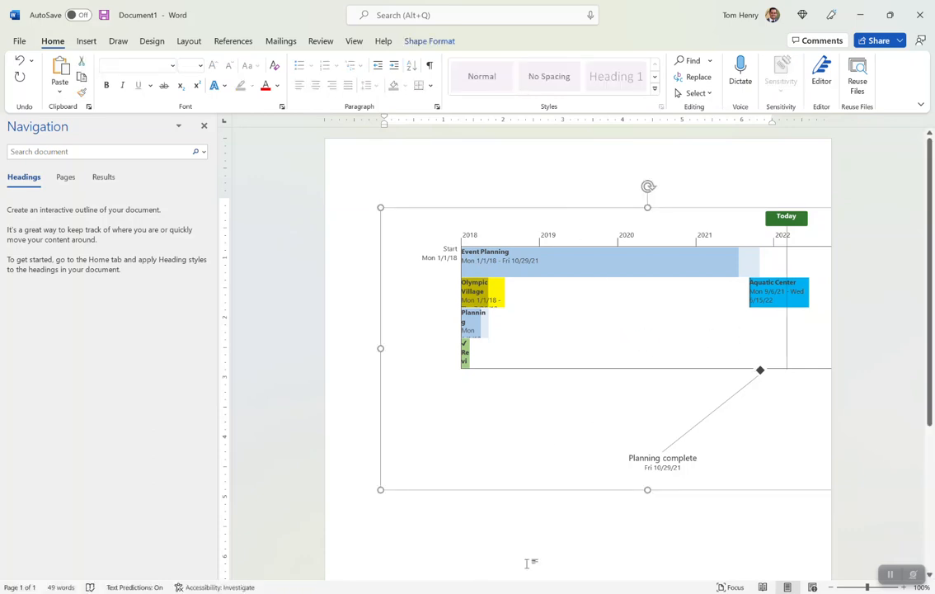
left_click(204, 125)
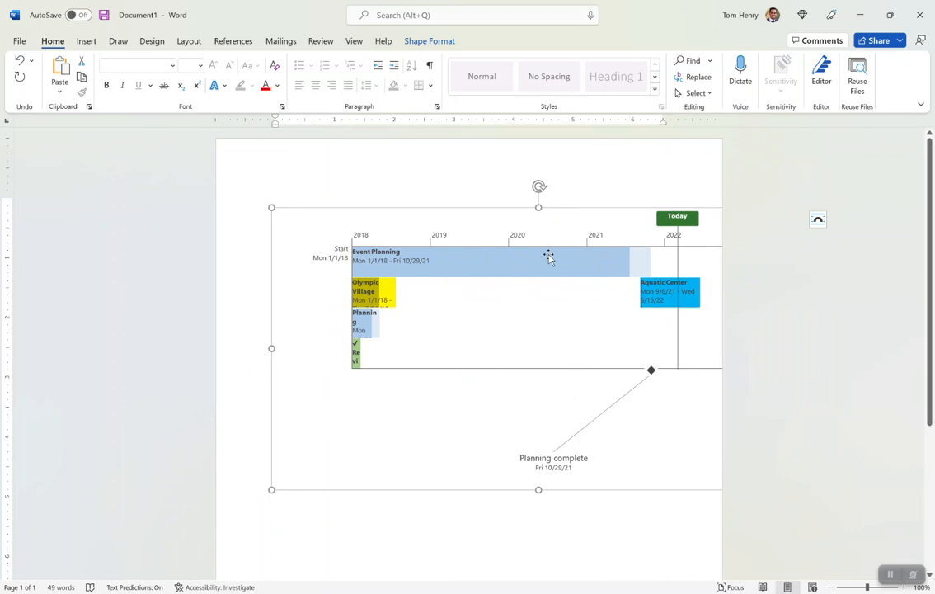
mouse_move(451, 196)
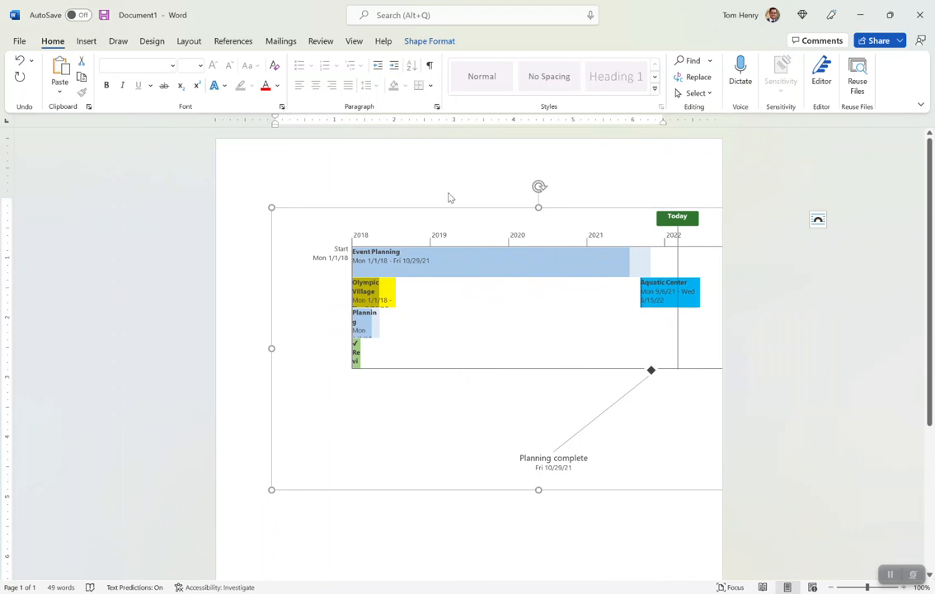
mouse_move(622, 289)
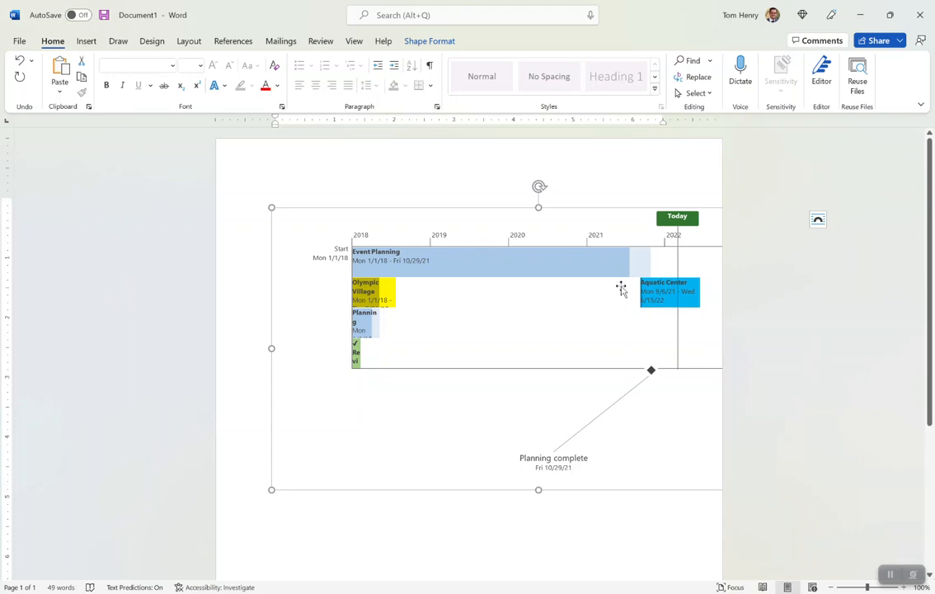